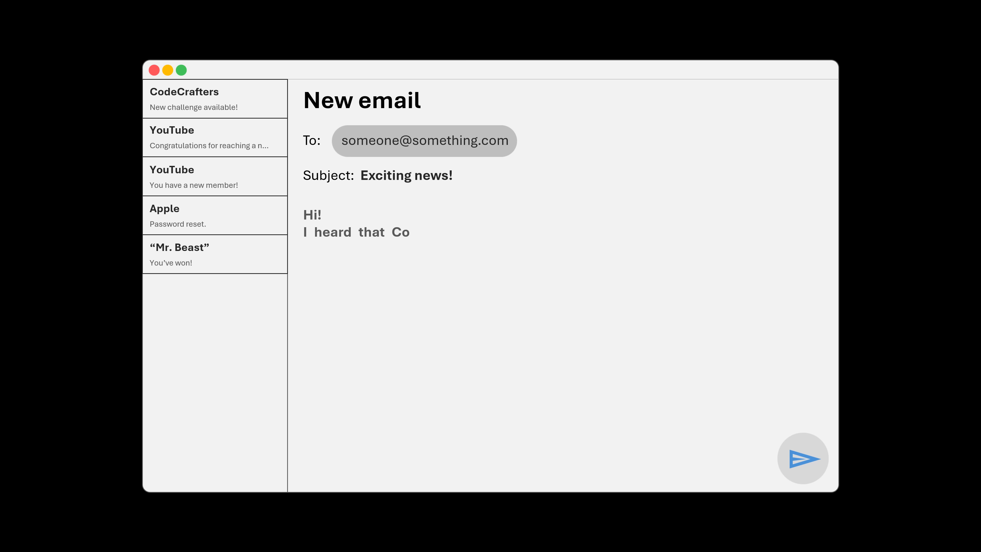
# - Write the email body about CoreDumped's new Tauri course using a web framework UI and Rust for performant workflows
pyautogui.write('reDumped is working on a new course. Apparently, it has something to do with Tauri, that web framework that lets you build amazing desktop')
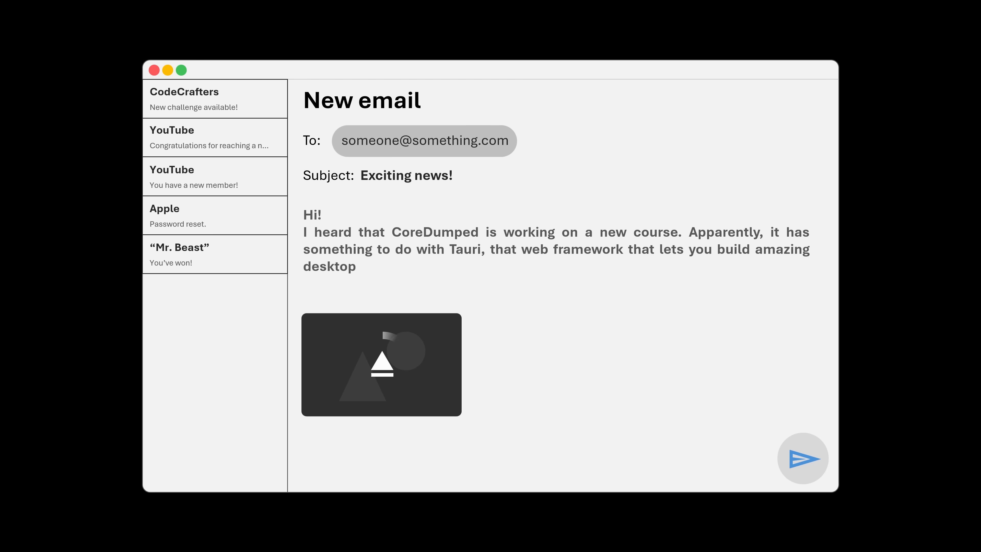
pyautogui.write('applications usign your favorite web framework for the UI and Rust f')
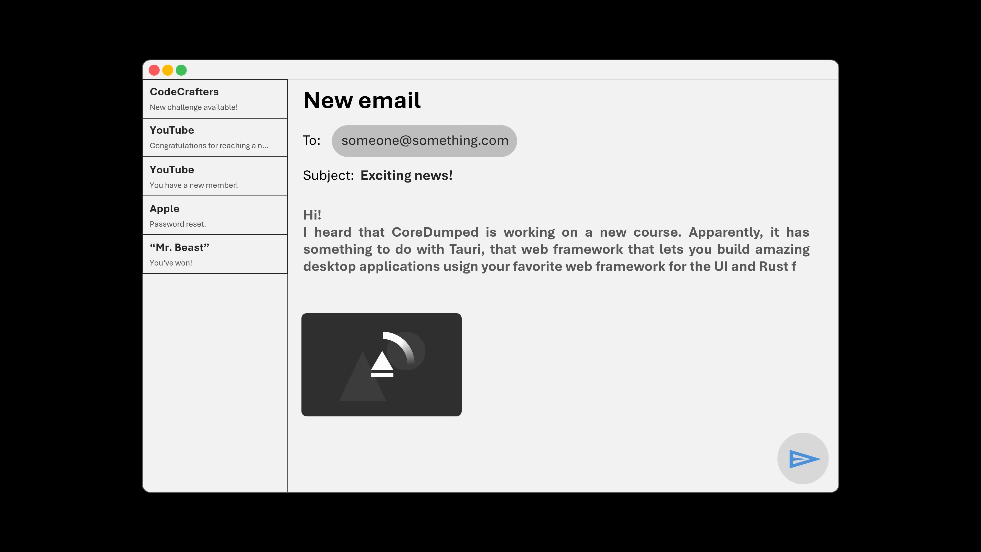
pyautogui.write("or your application's more performant workflows")
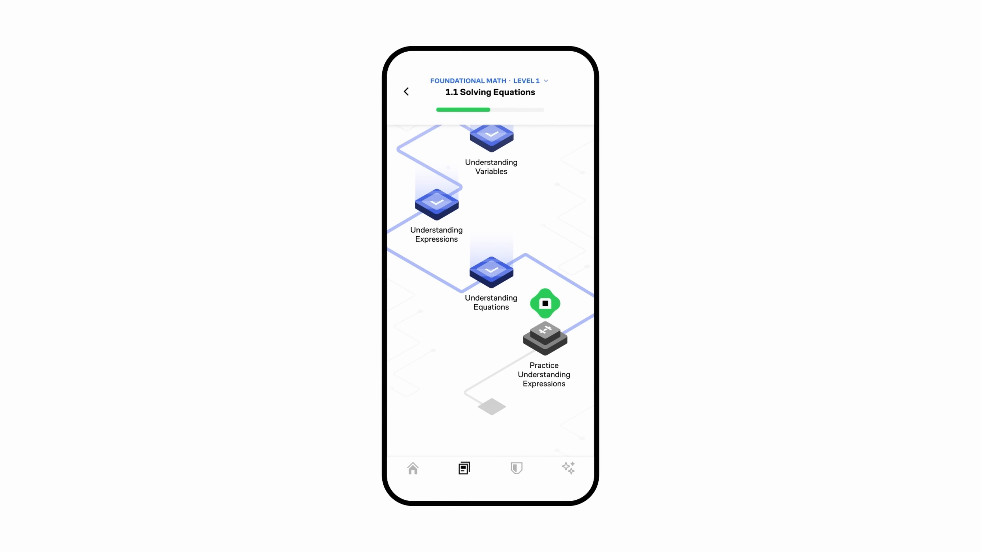
# - Advance the Solving Equations path, run the robot maze program, then run the successor map Python code
pyautogui.click(545, 304)
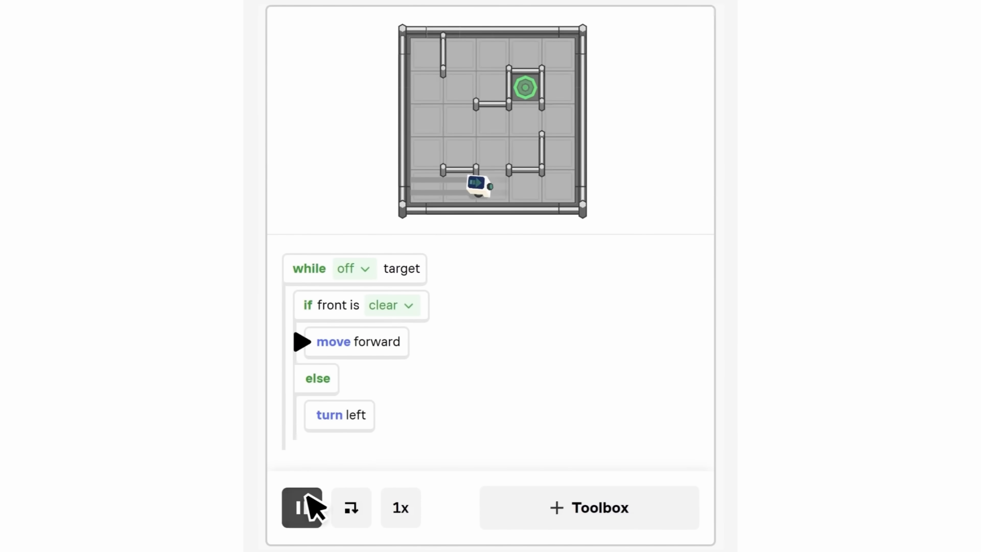
pyautogui.click(301, 507)
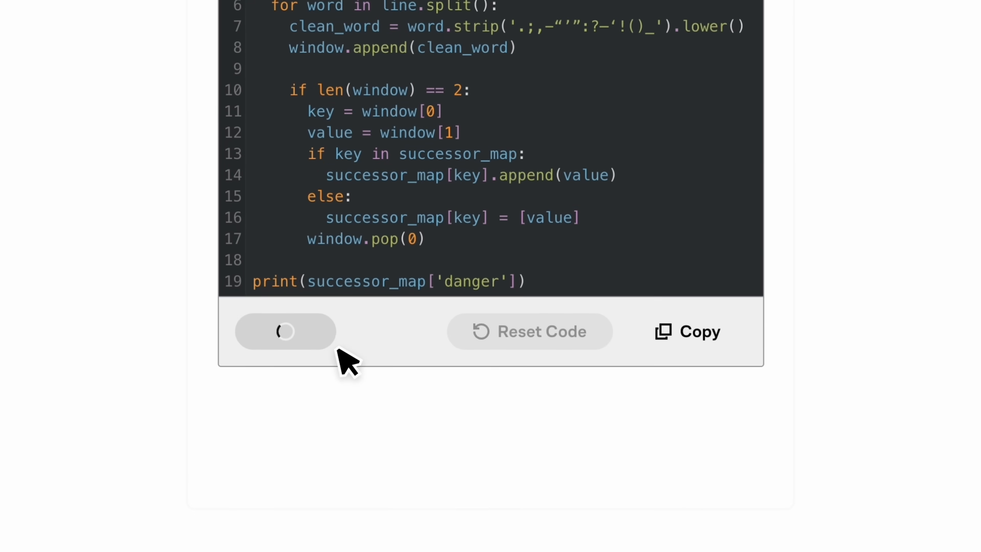
pyautogui.click(285, 331)
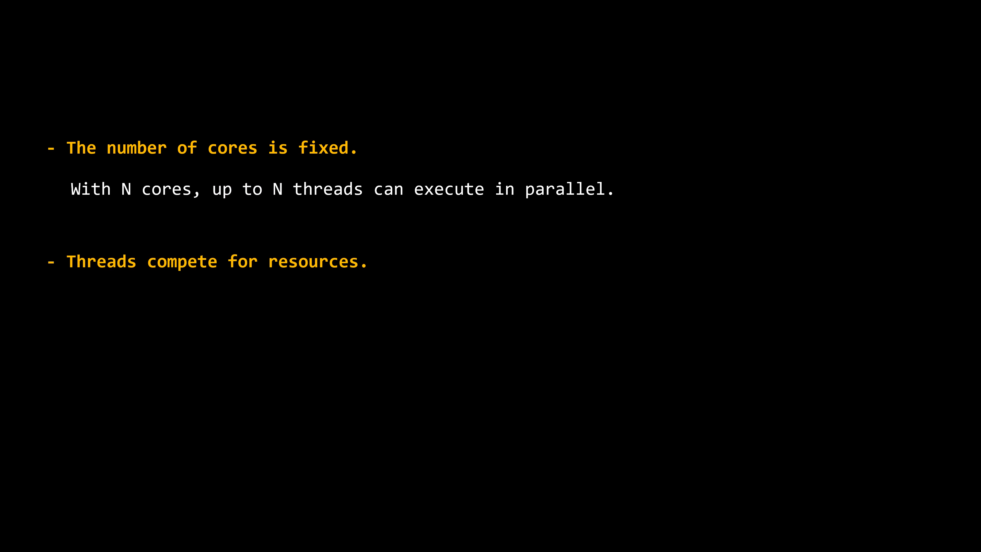
# - Add the note 'The Operating System ensures fair dist' under the threads-compete bullet
pyautogui.write('The Operating System ensures fair dist')
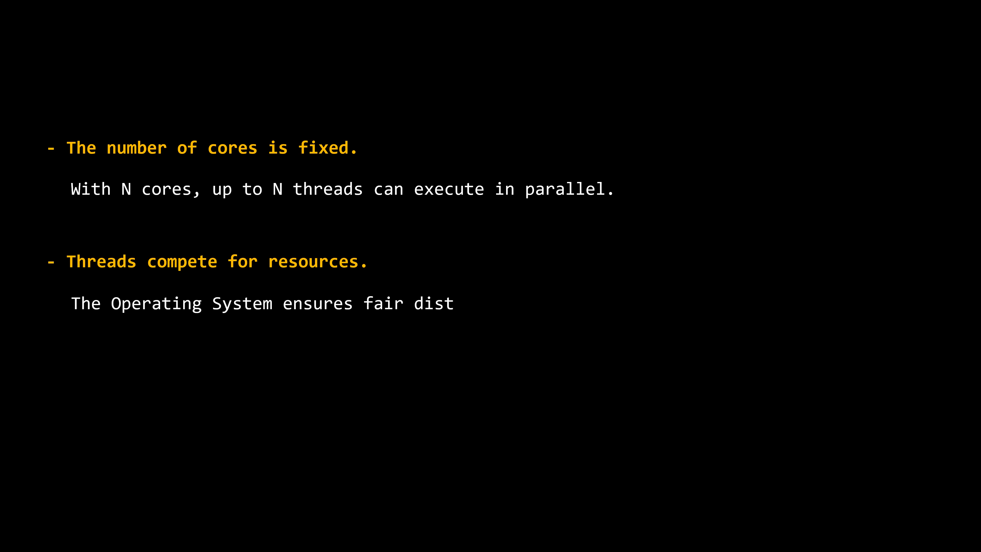